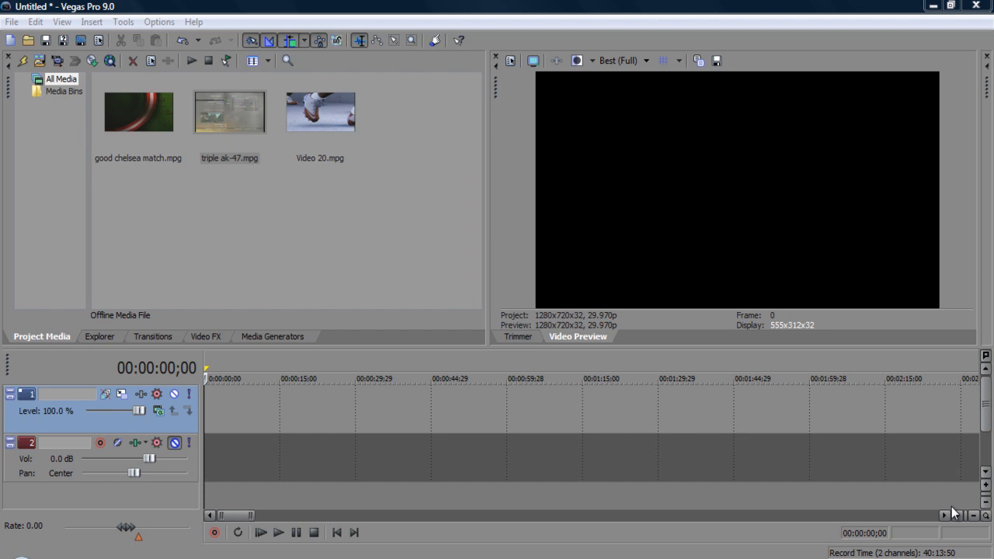
mouse_move(267, 209)
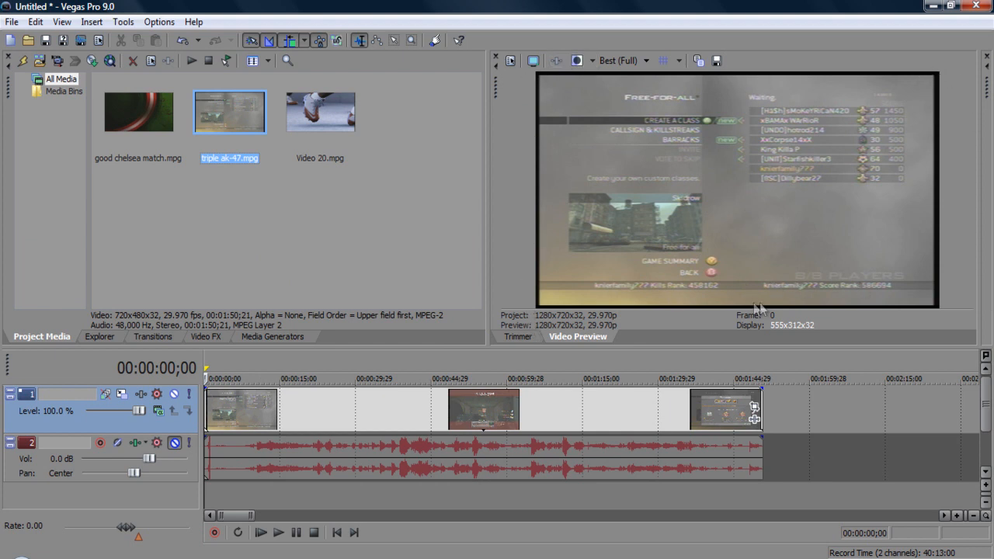
mouse_move(479, 173)
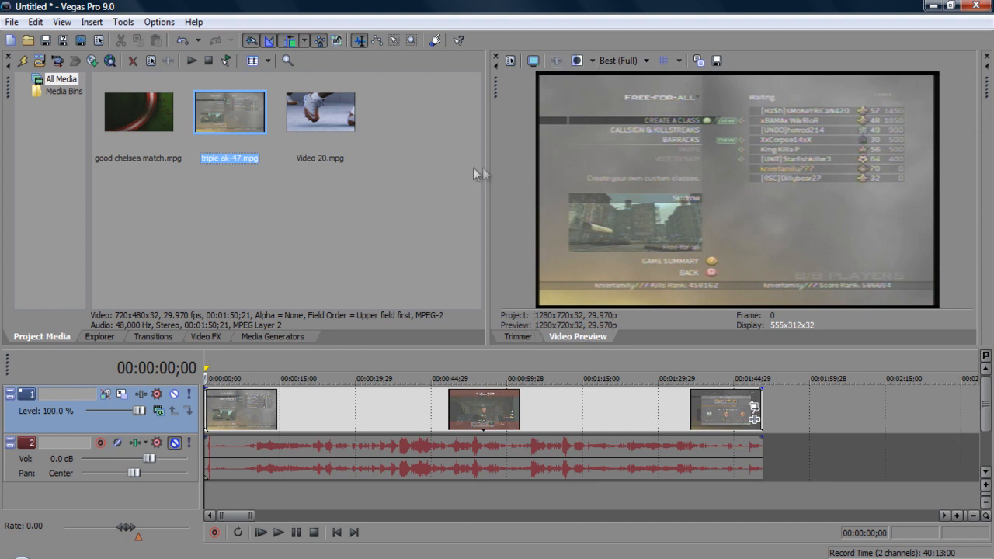
mouse_move(475, 174)
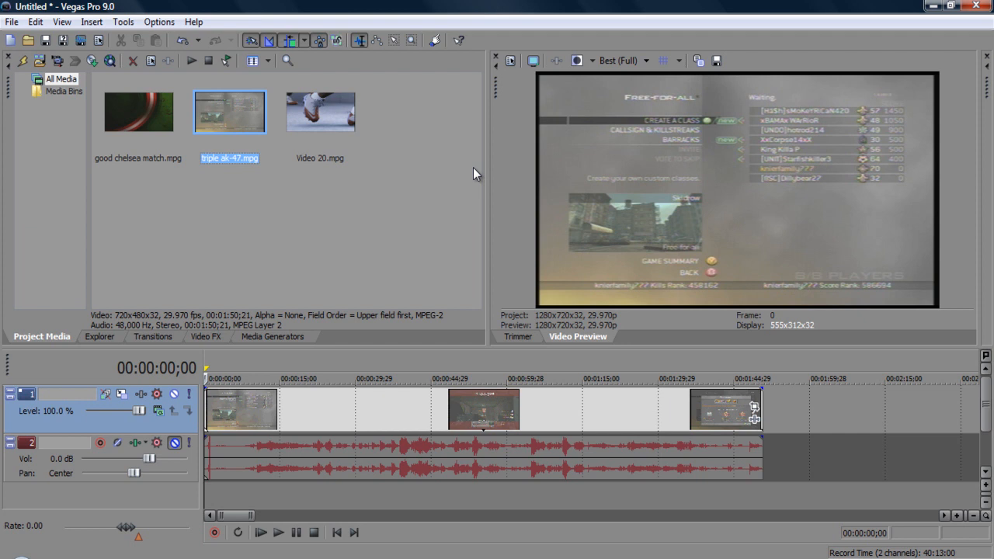
mouse_move(304, 77)
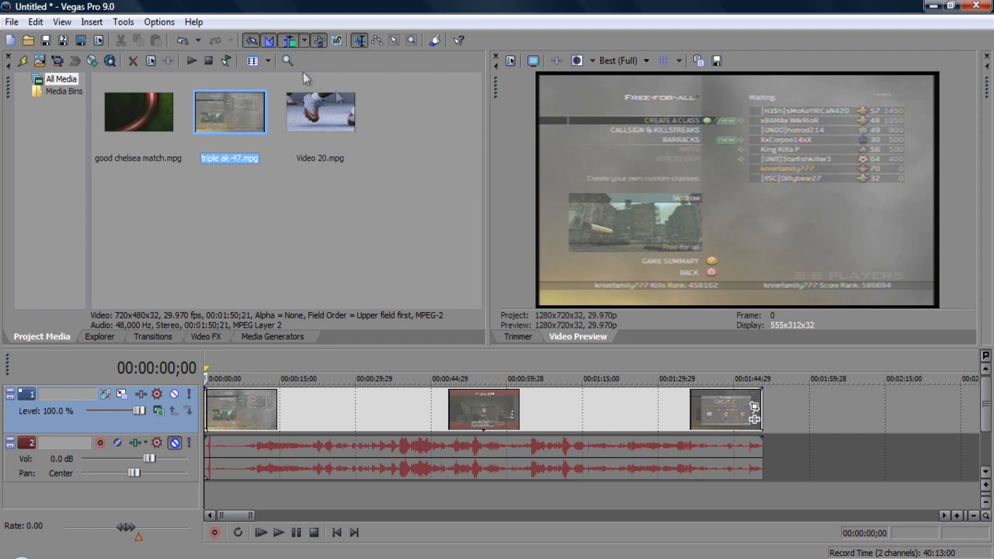
mouse_move(137, 86)
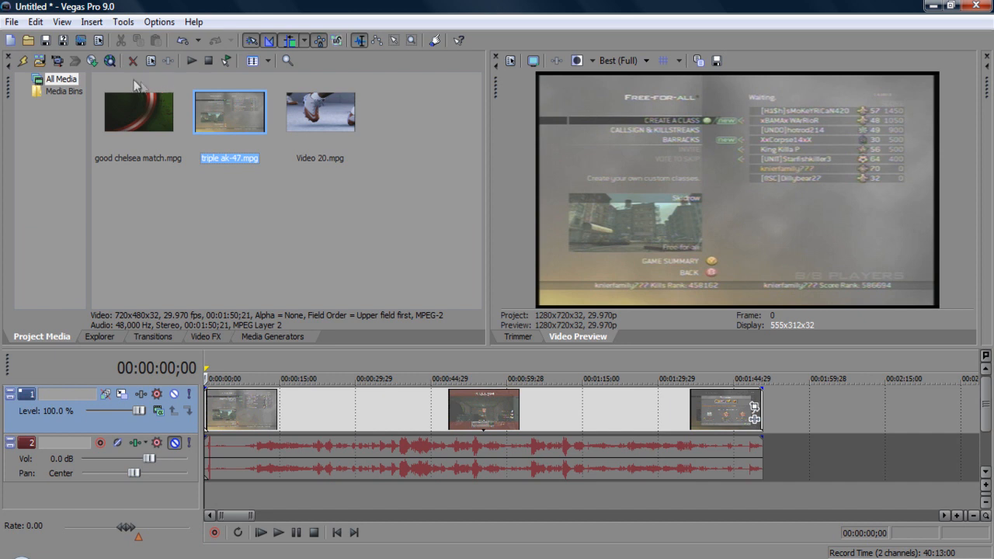
mouse_move(100, 41)
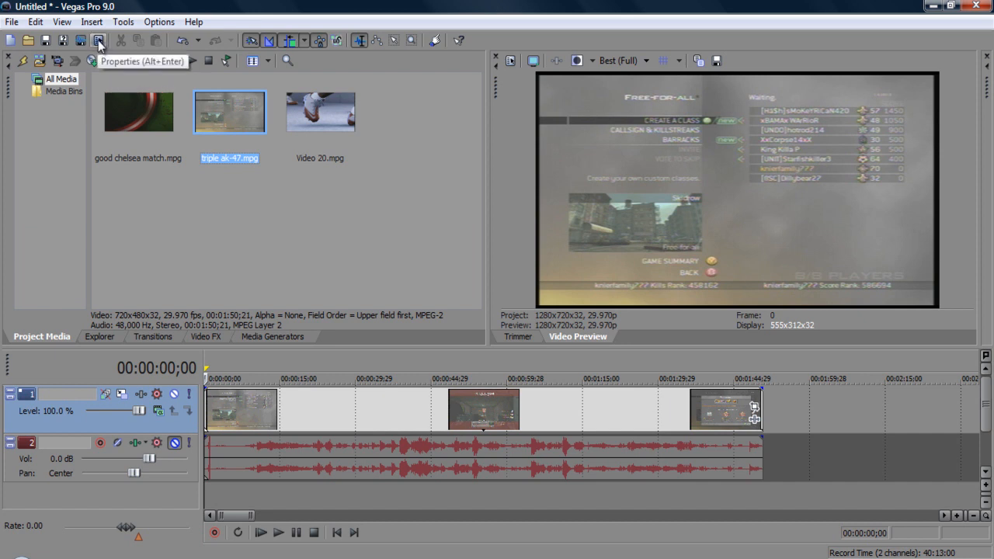
Step: Set Project Properties video template to HDV 720-30p (1280x720, 29.970 fps)
left_click(12, 22)
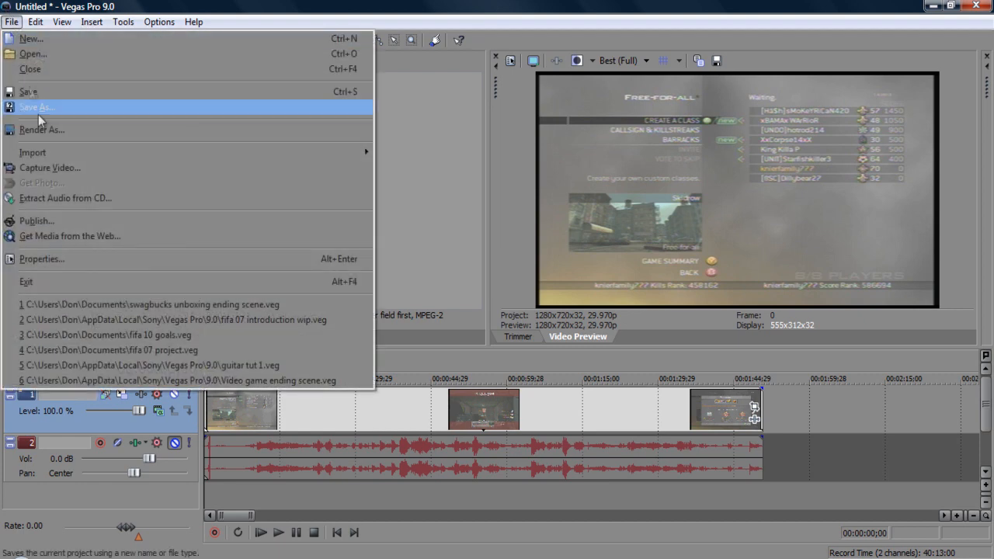
mouse_move(70, 231)
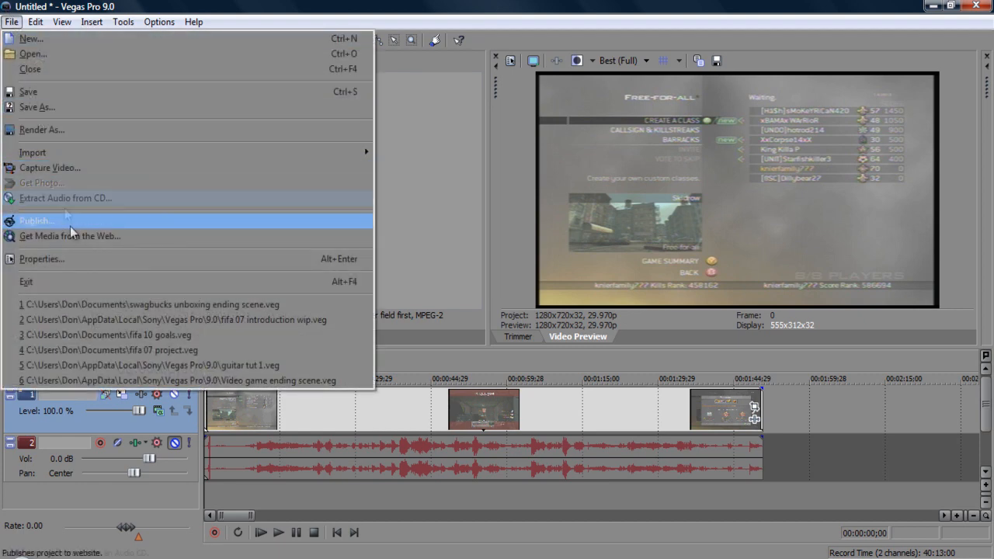
left_click(42, 258)
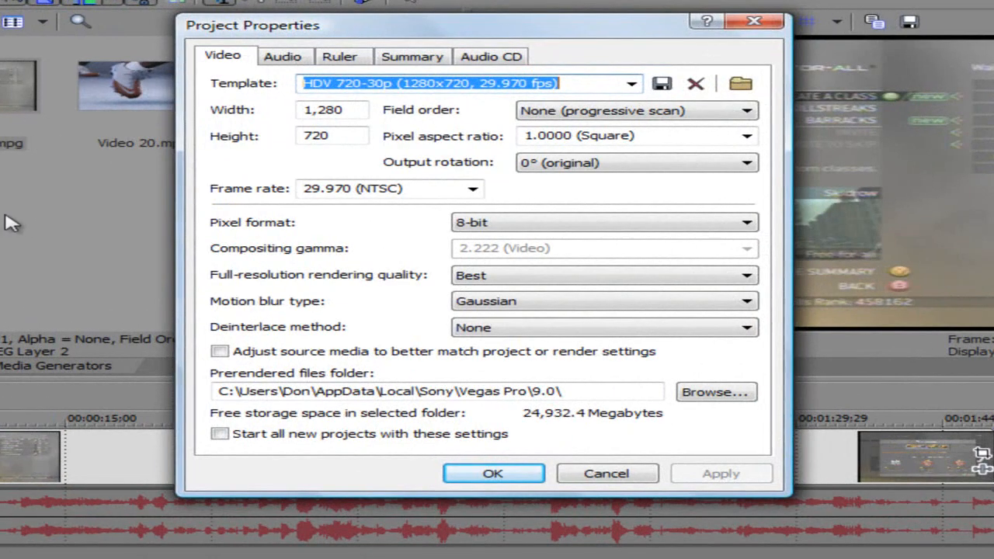
mouse_move(426, 106)
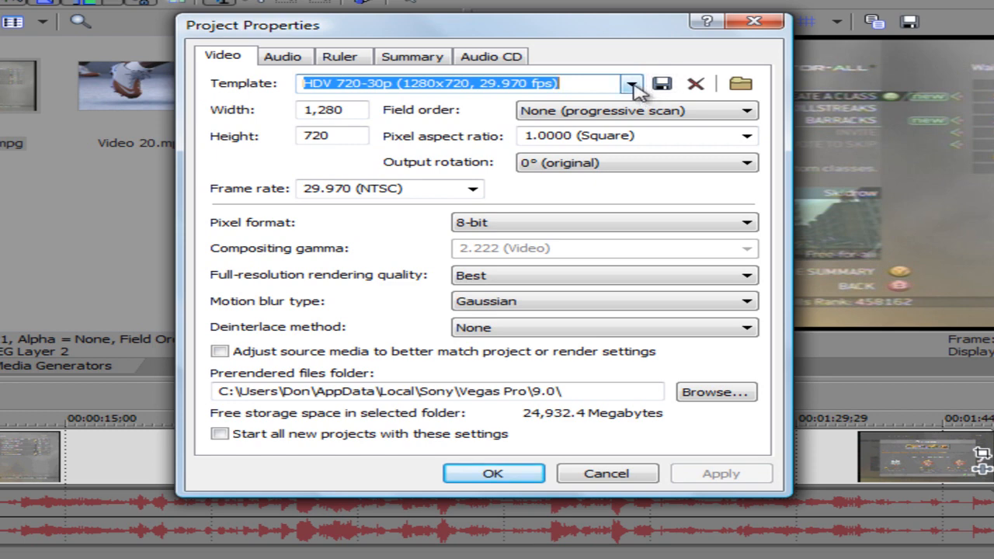
left_click(631, 84)
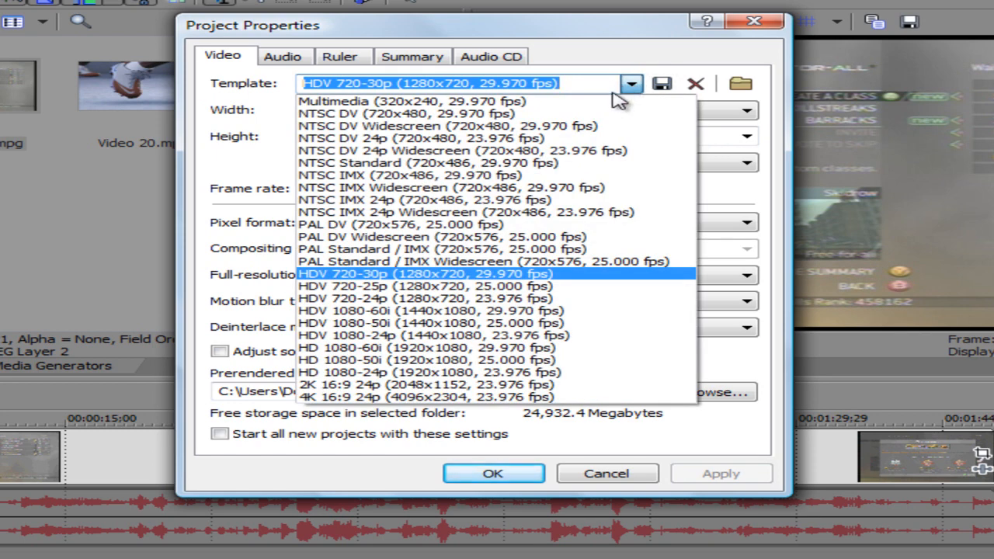
mouse_move(487, 285)
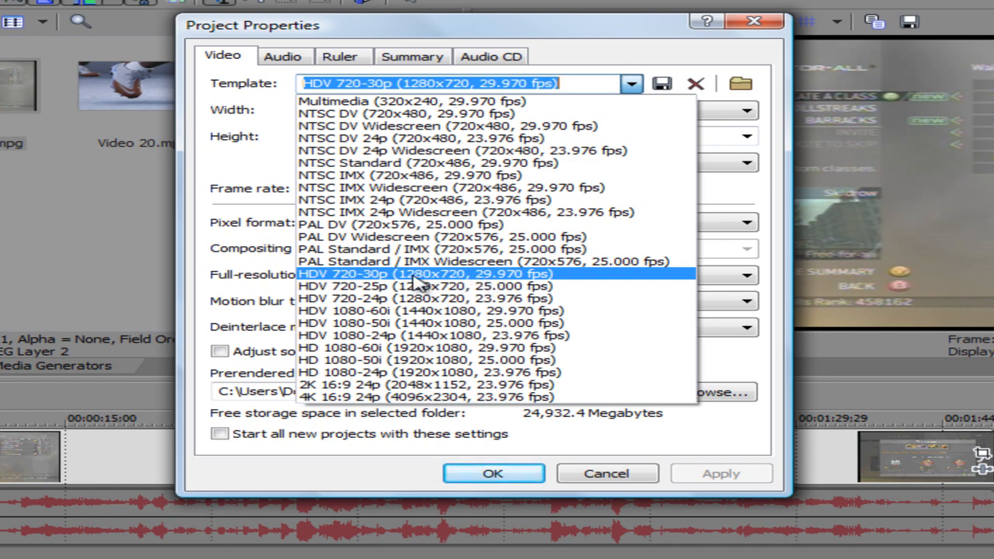
mouse_move(509, 282)
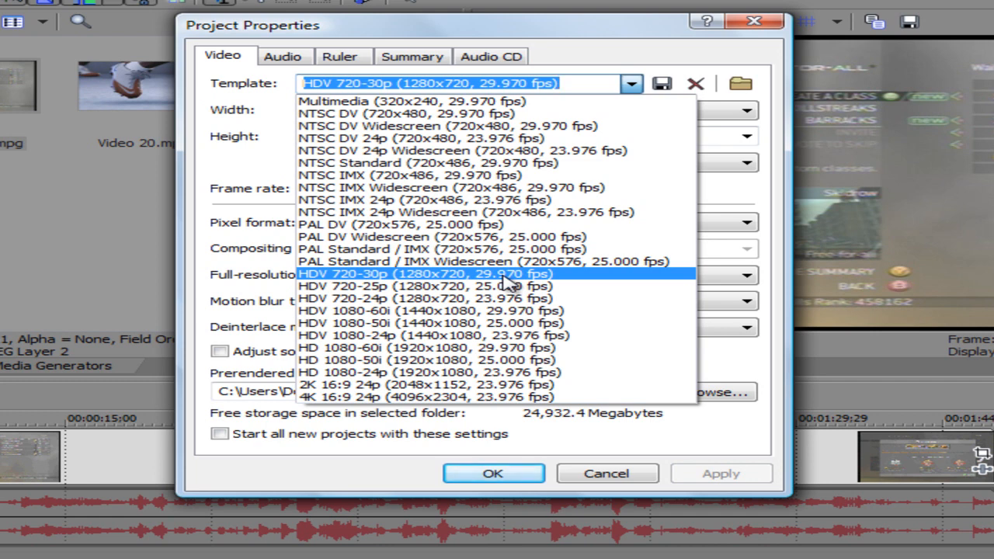
mouse_move(473, 335)
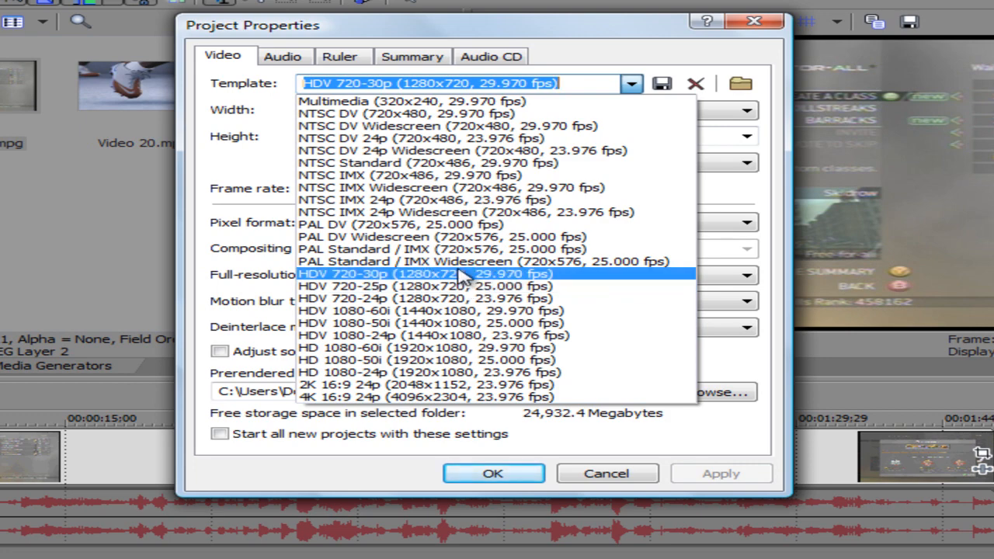
left_click(428, 273)
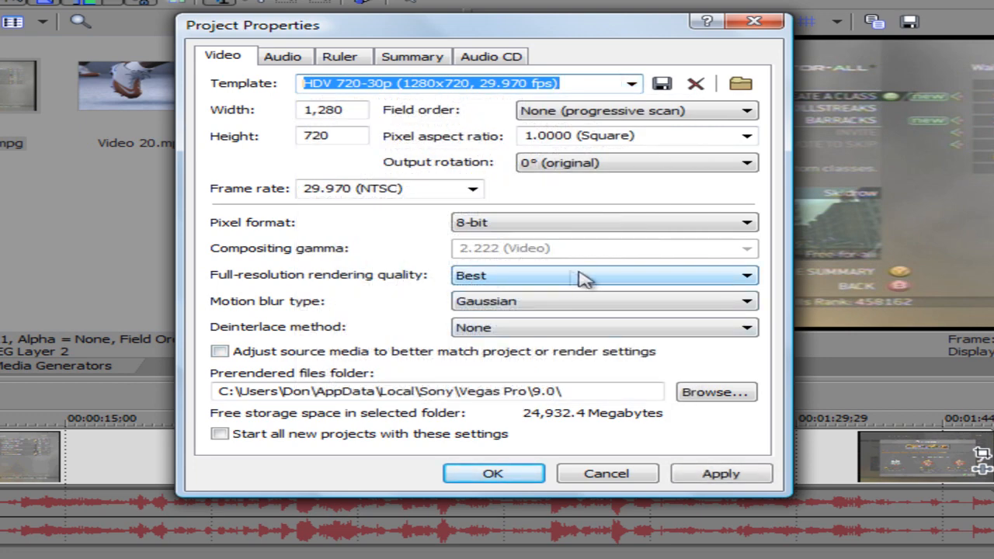
mouse_move(500, 326)
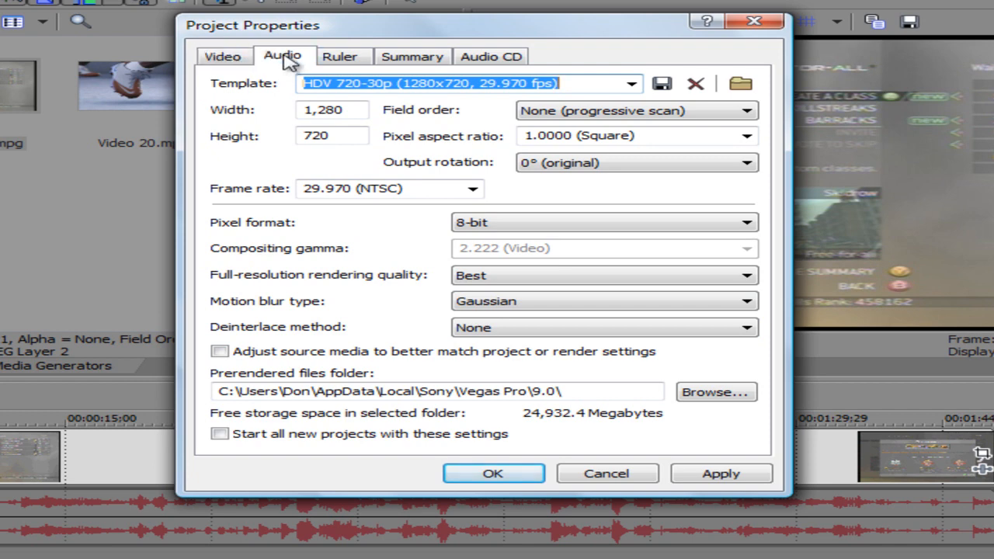
Step: Set audio resample quality to Best, apply the properties and select the timeline clips
left_click(283, 55)
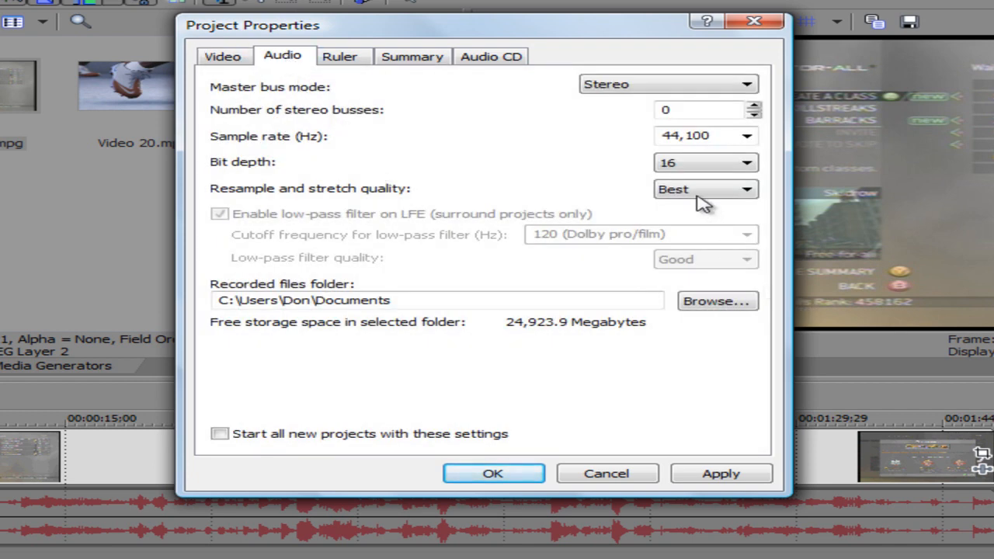
mouse_move(733, 200)
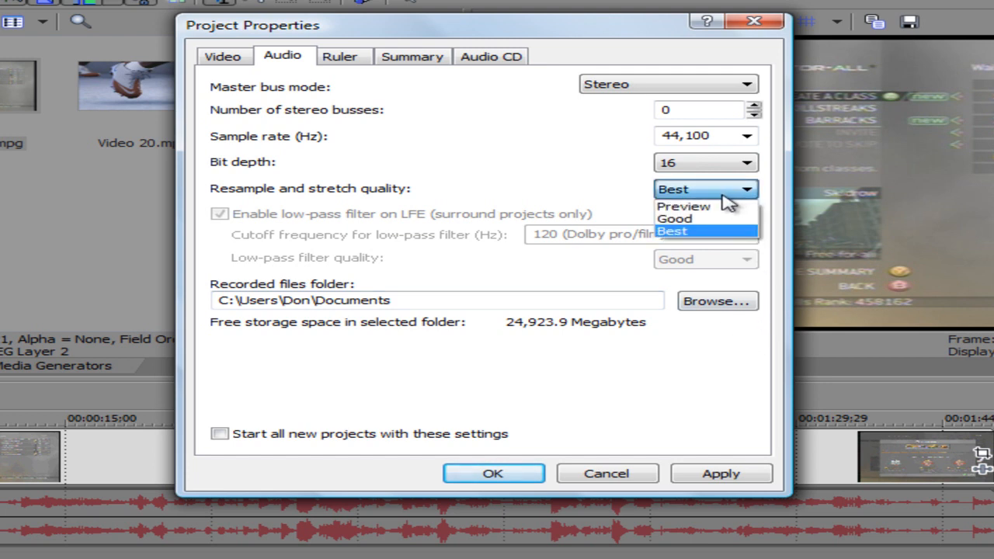
mouse_move(698, 217)
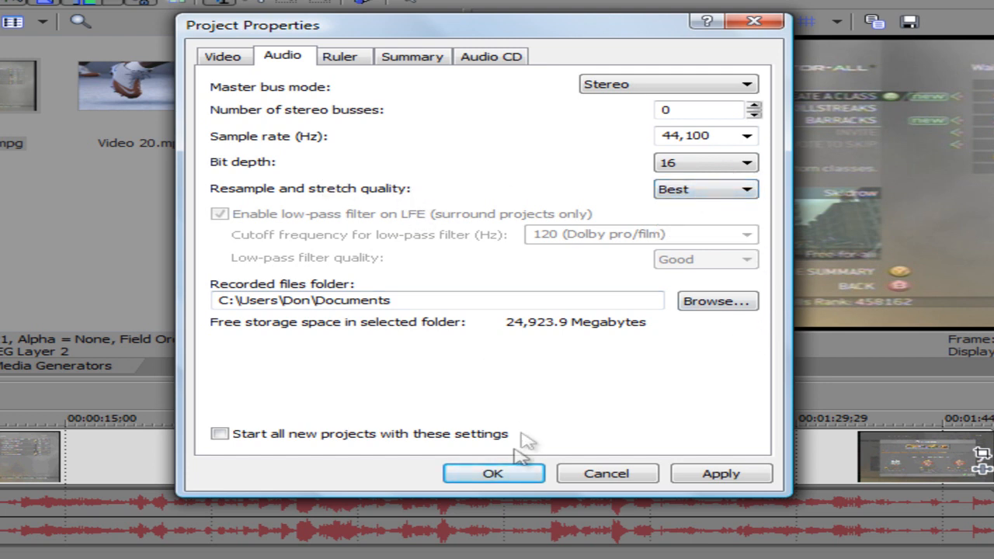
left_click(494, 474)
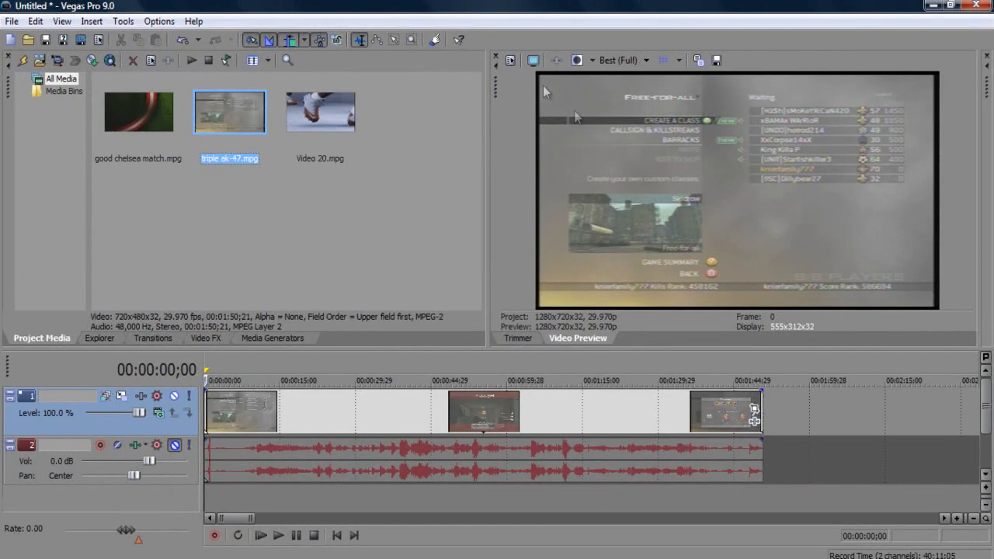
mouse_move(593, 332)
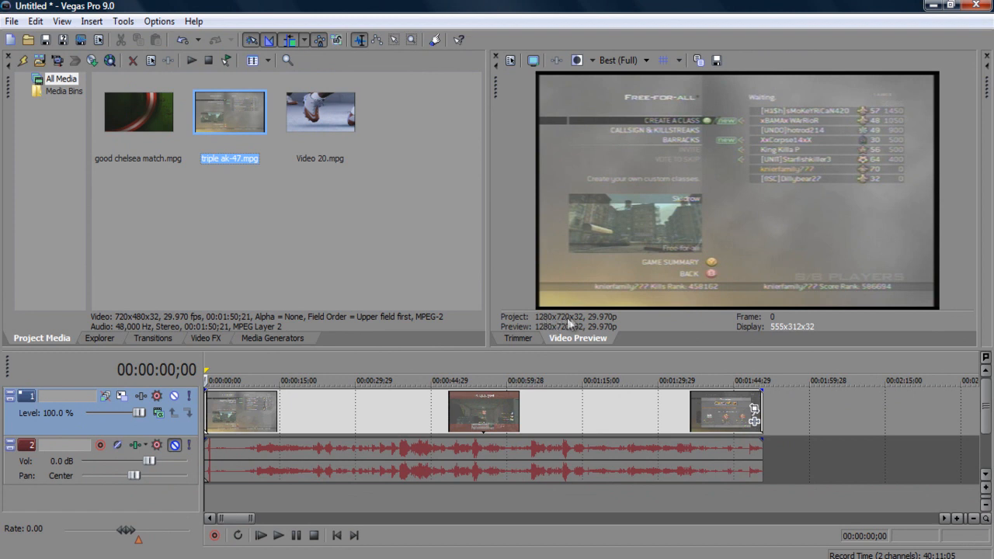
mouse_move(547, 318)
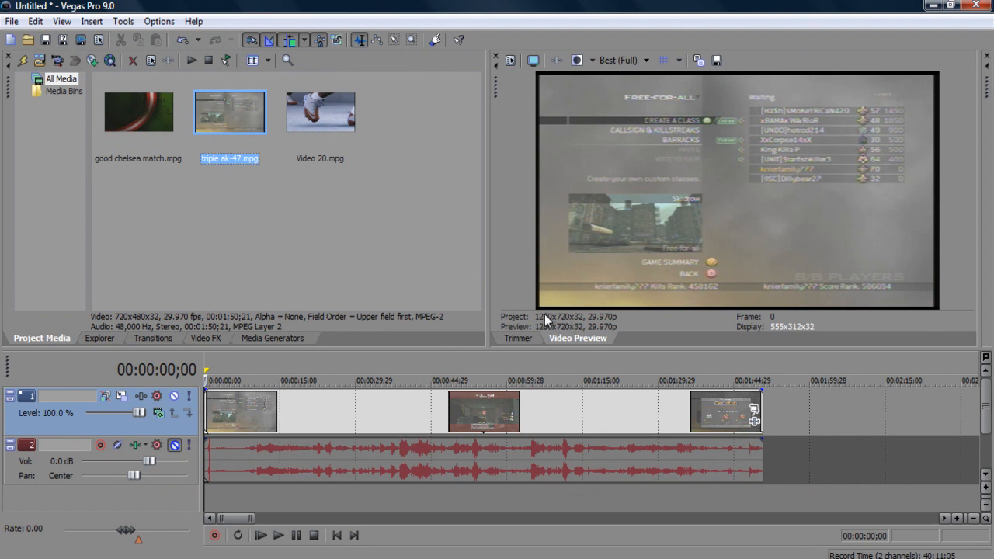
left_click(481, 410)
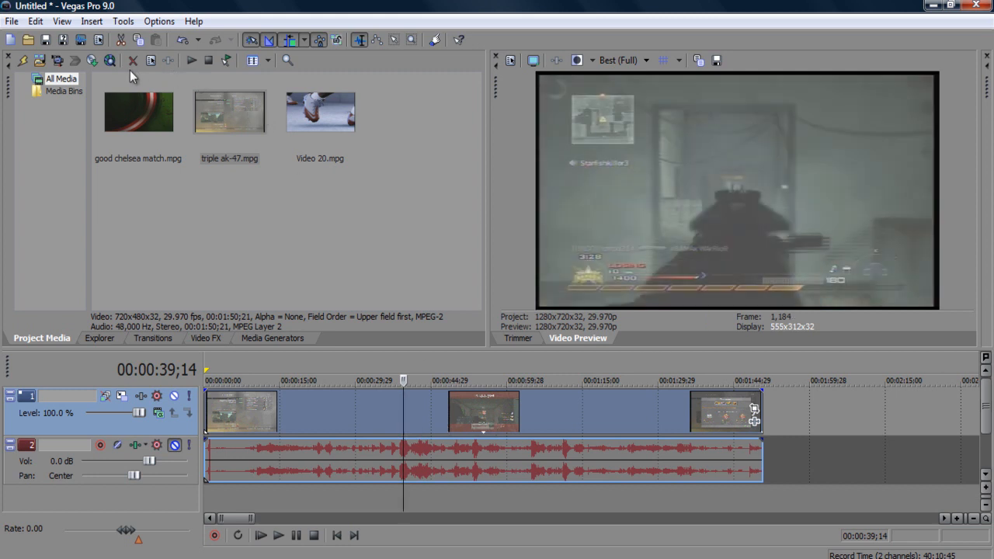
mouse_move(81, 40)
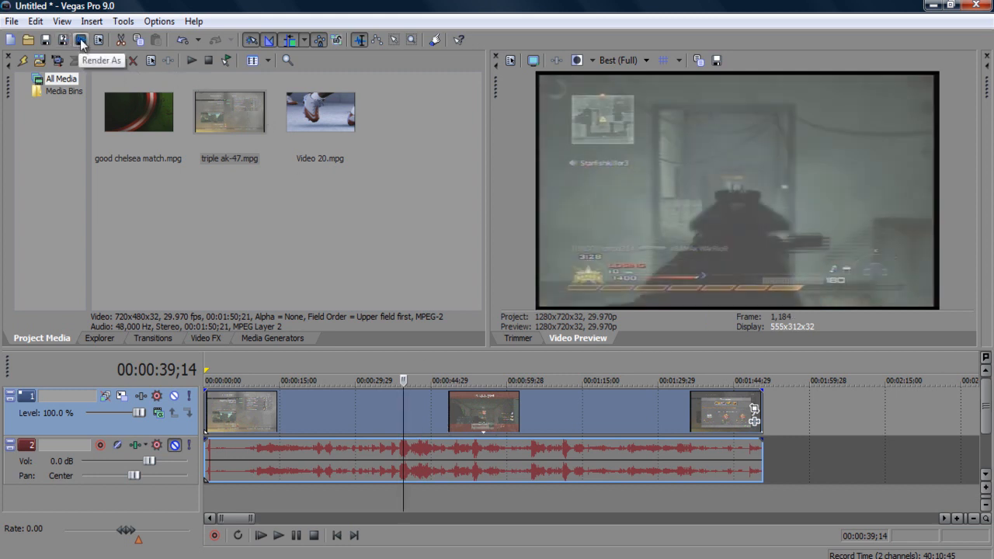
mouse_move(194, 100)
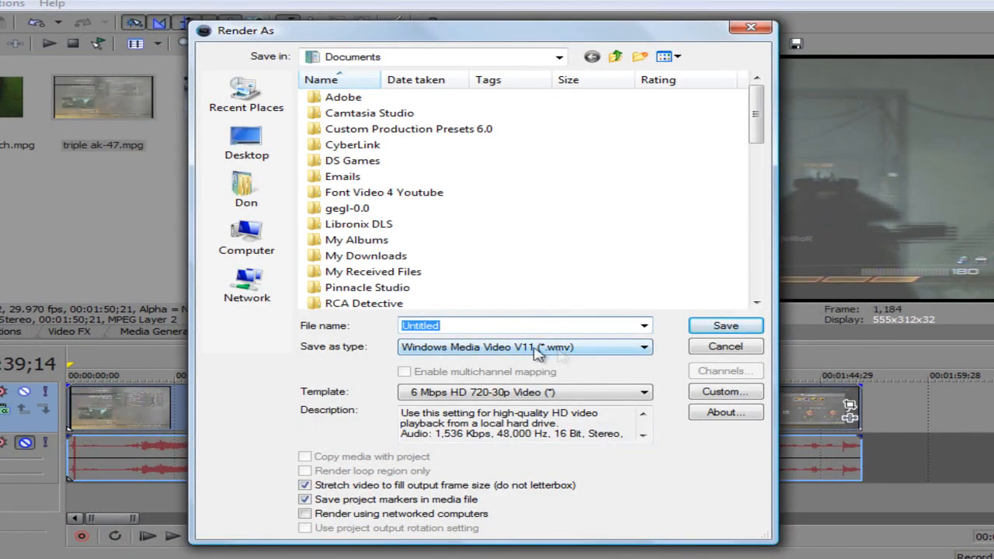
mouse_move(505, 358)
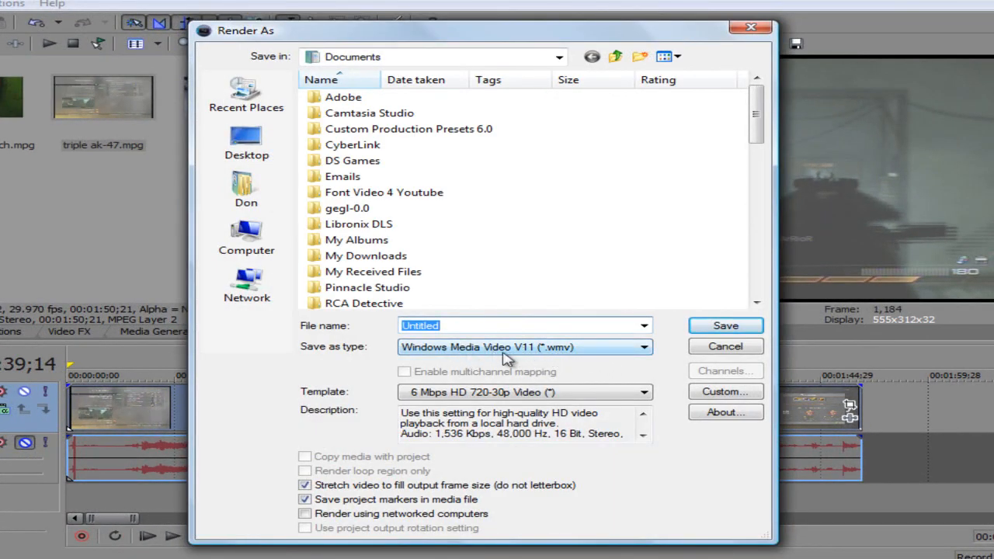
mouse_move(478, 354)
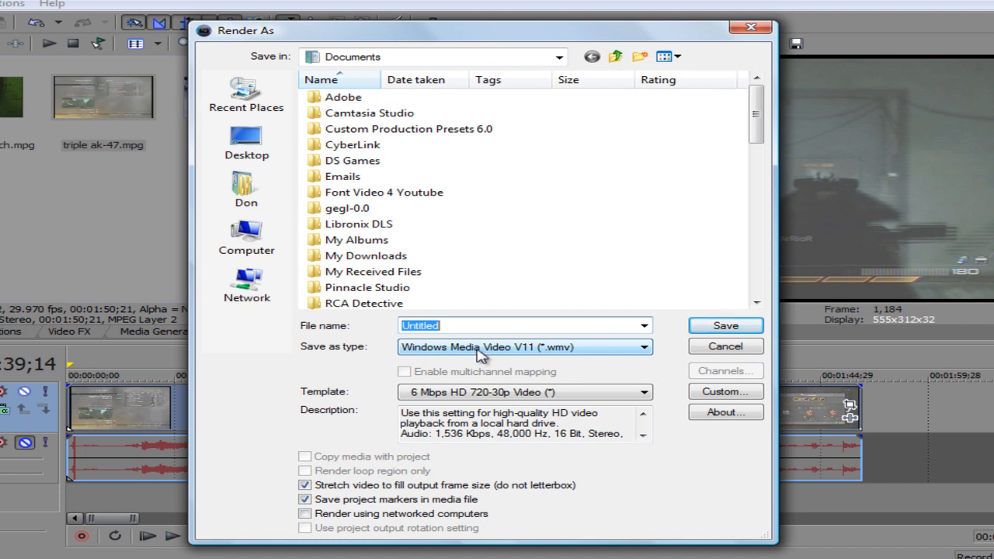
Step: In Render As, keep Windows Media Video V11 and choose the 6 Mbps HD 720-30p template
left_click(644, 348)
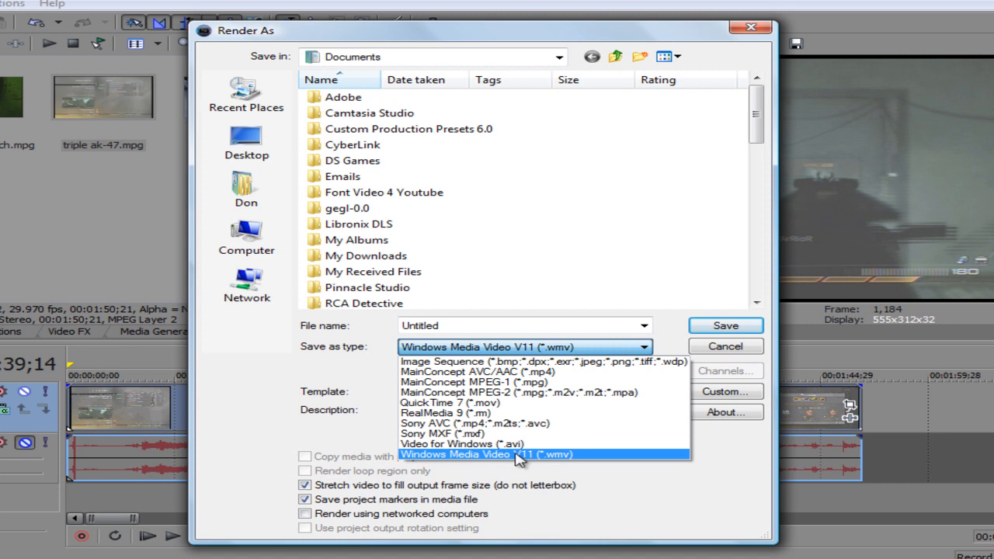
left_click(516, 453)
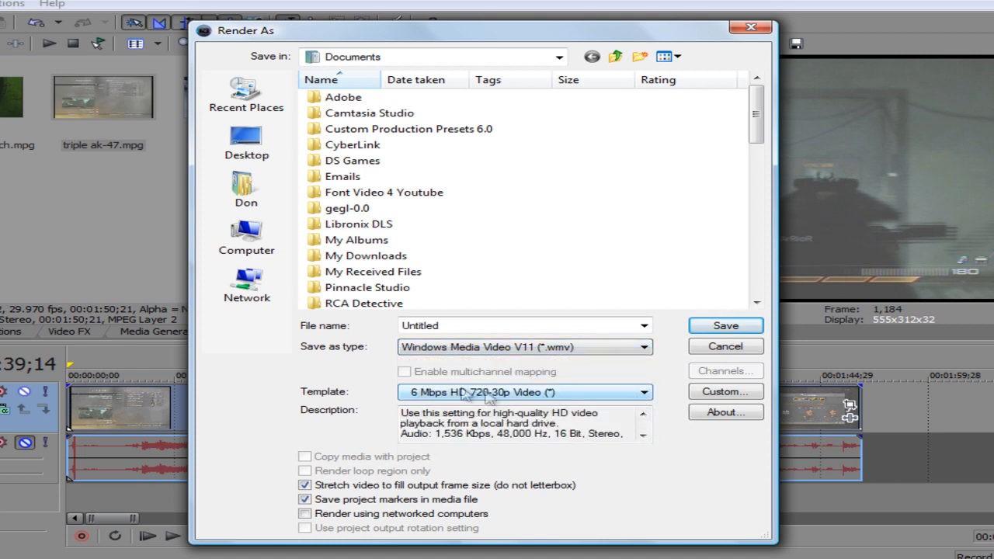
left_click(643, 392)
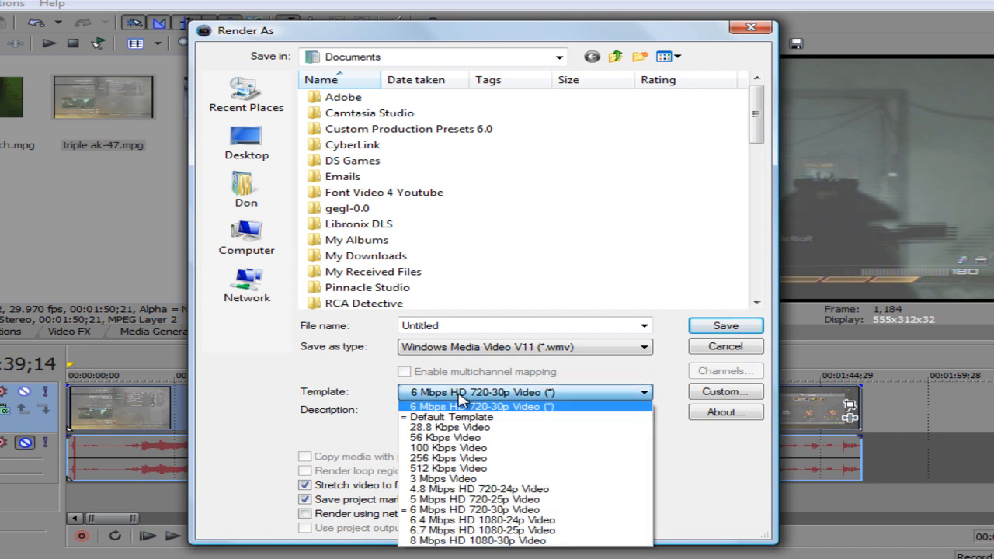
mouse_move(458, 417)
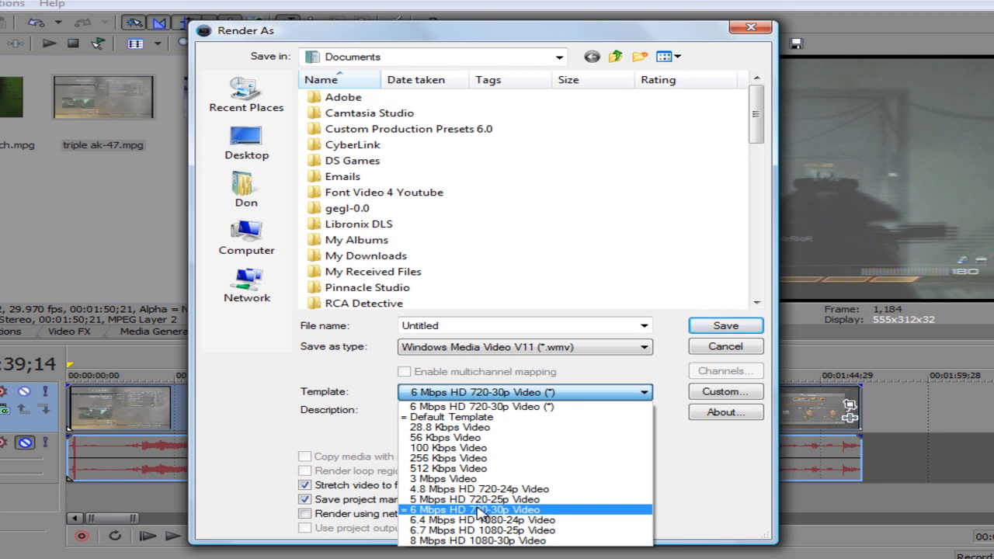
mouse_move(540, 518)
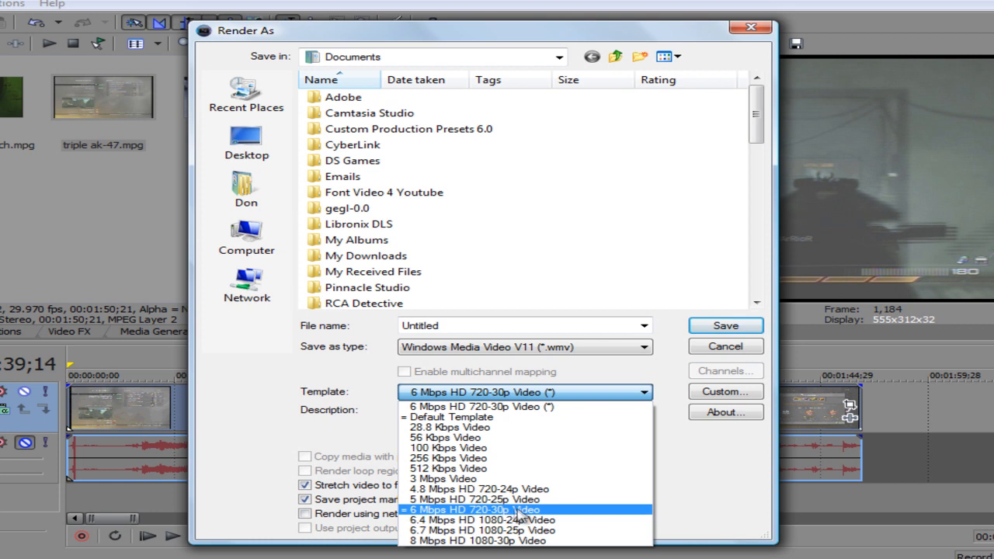
mouse_move(516, 518)
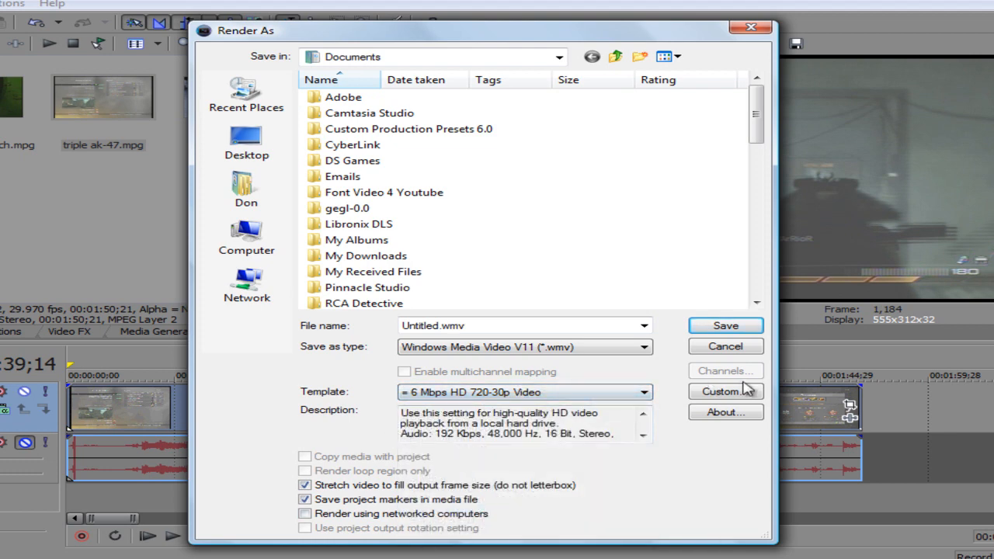
left_click(724, 391)
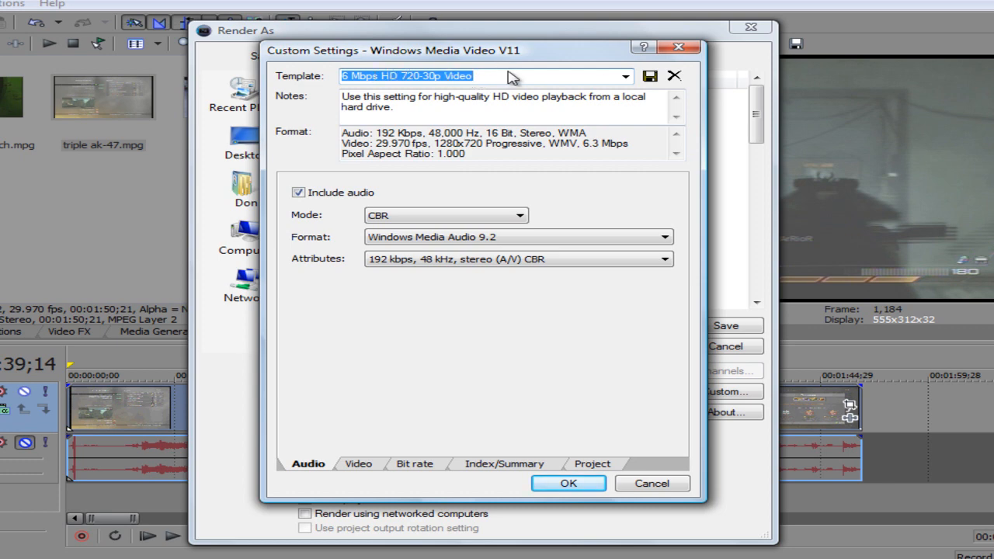
mouse_move(678, 46)
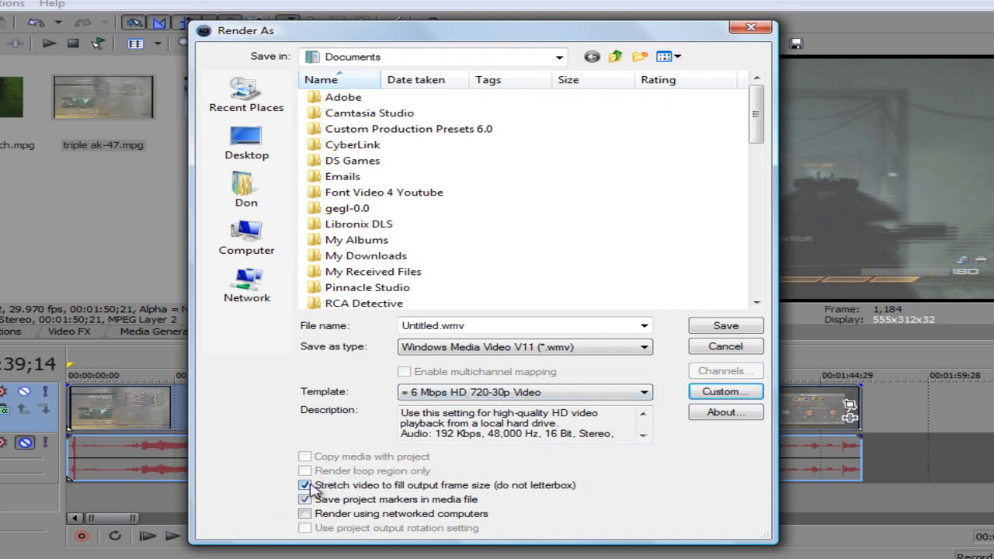
mouse_move(489, 491)
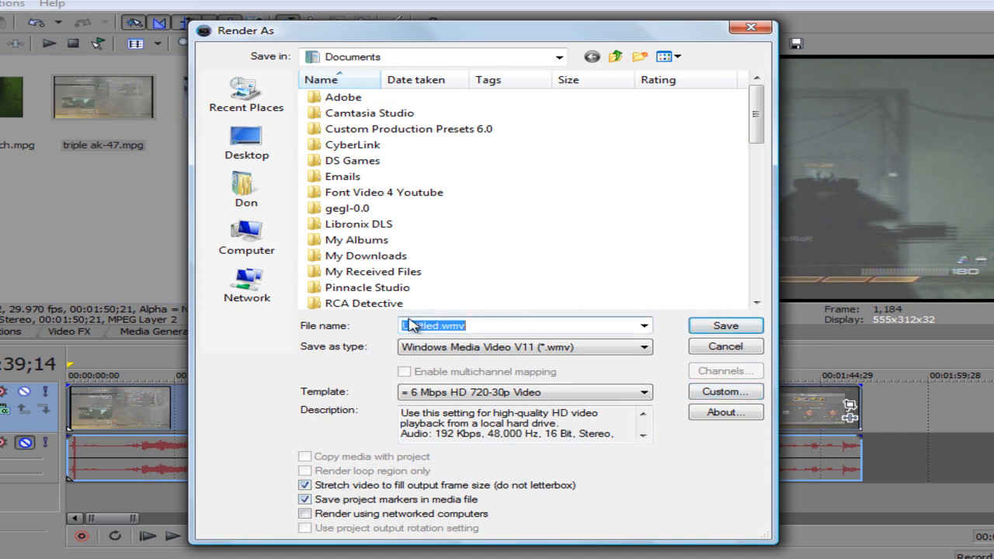
Step: Name the file 'lolololo', start the WMV render and cancel it at 1%
type("lolololololol")
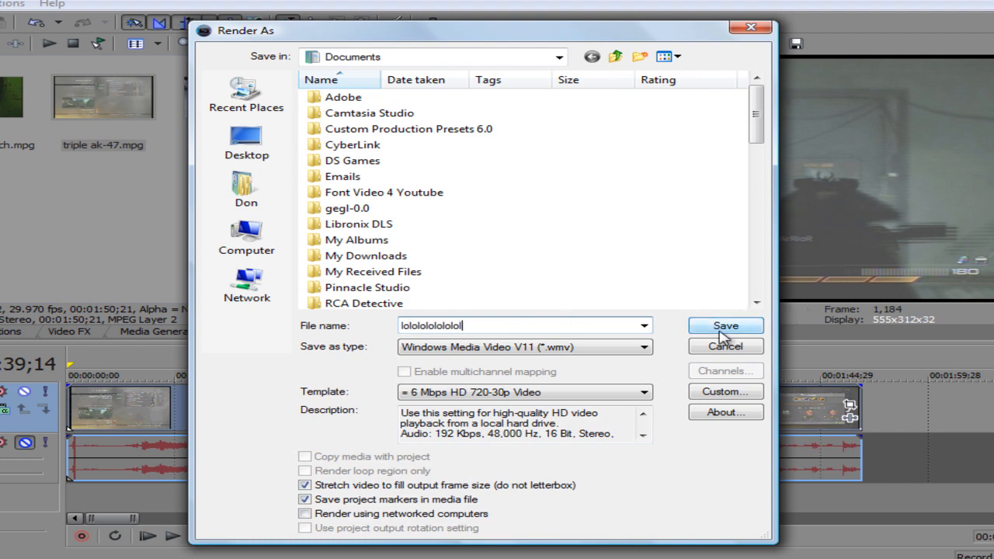
left_click(723, 326)
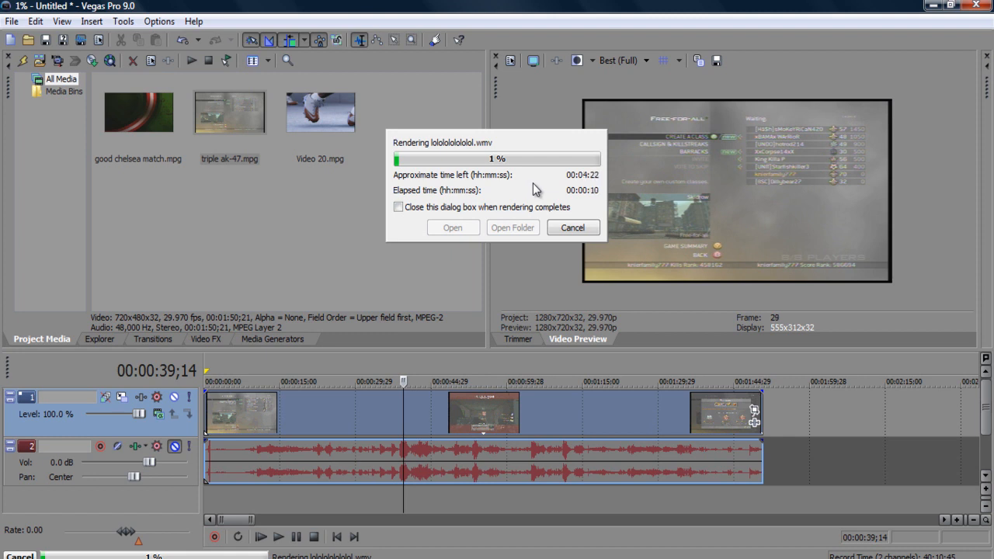
left_click(572, 226)
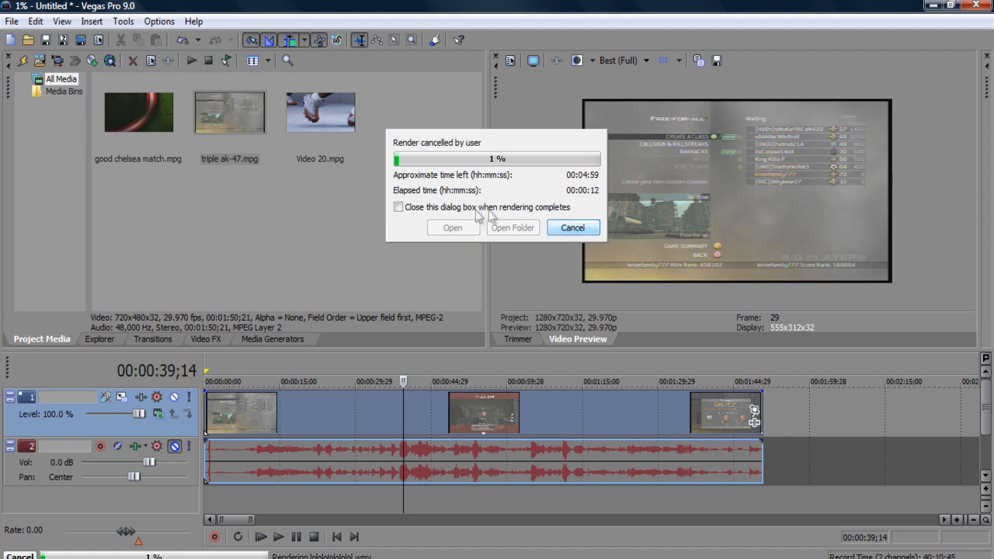